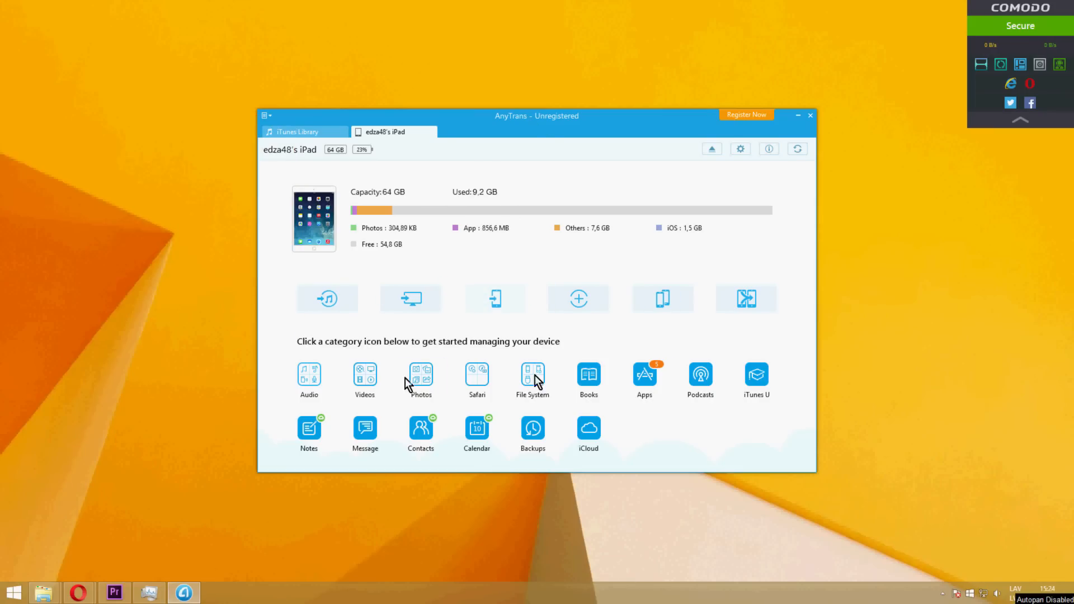
mouse_move(408, 384)
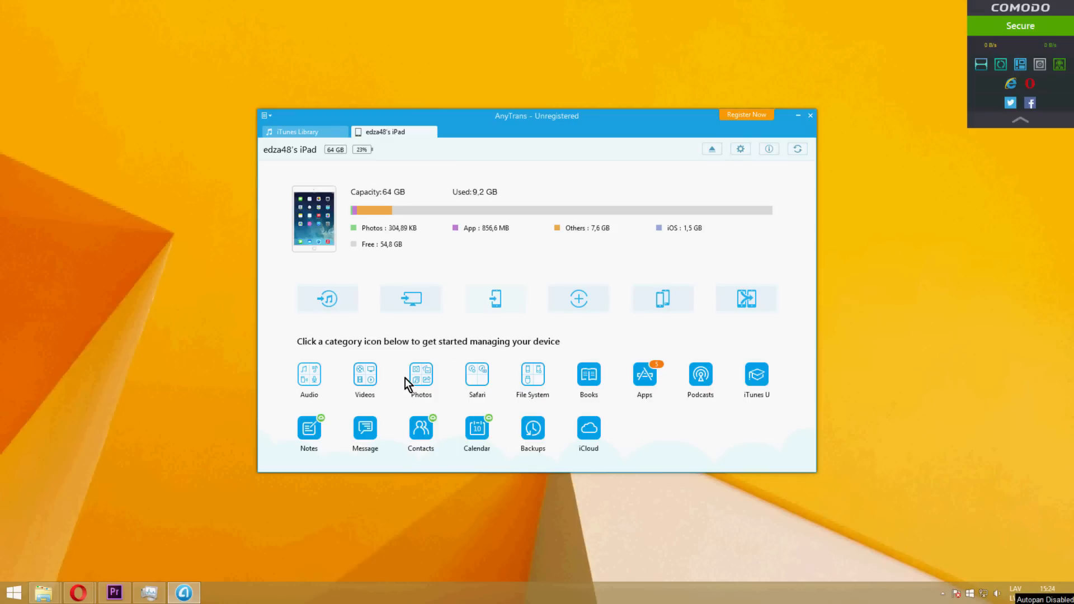
Browse the iPad's JB System files into /Applications and show the context menu for YouTube.app.
click(533, 381)
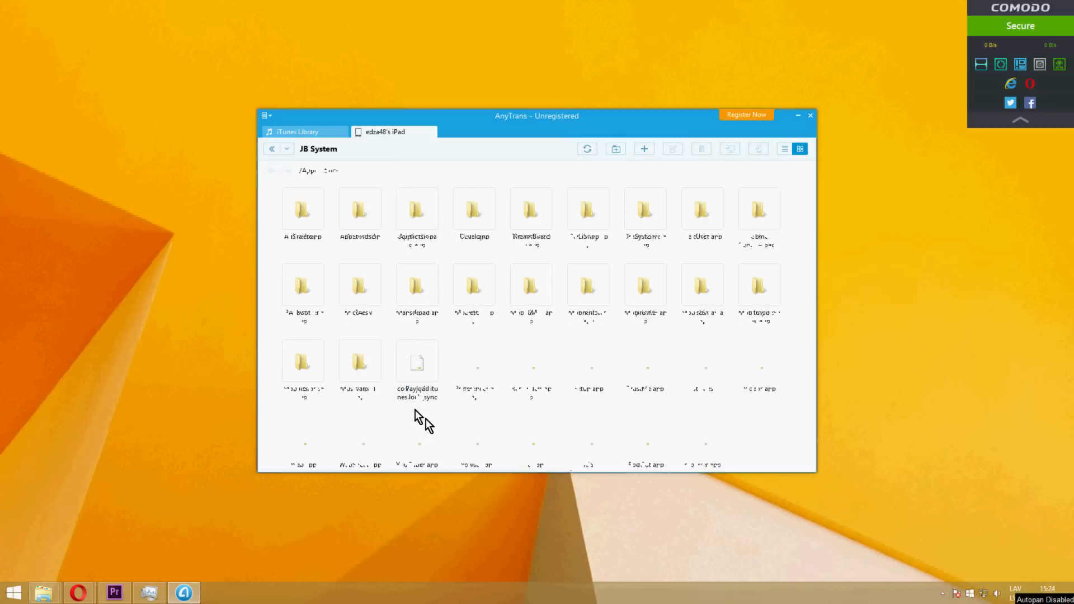
right_click(417, 436)
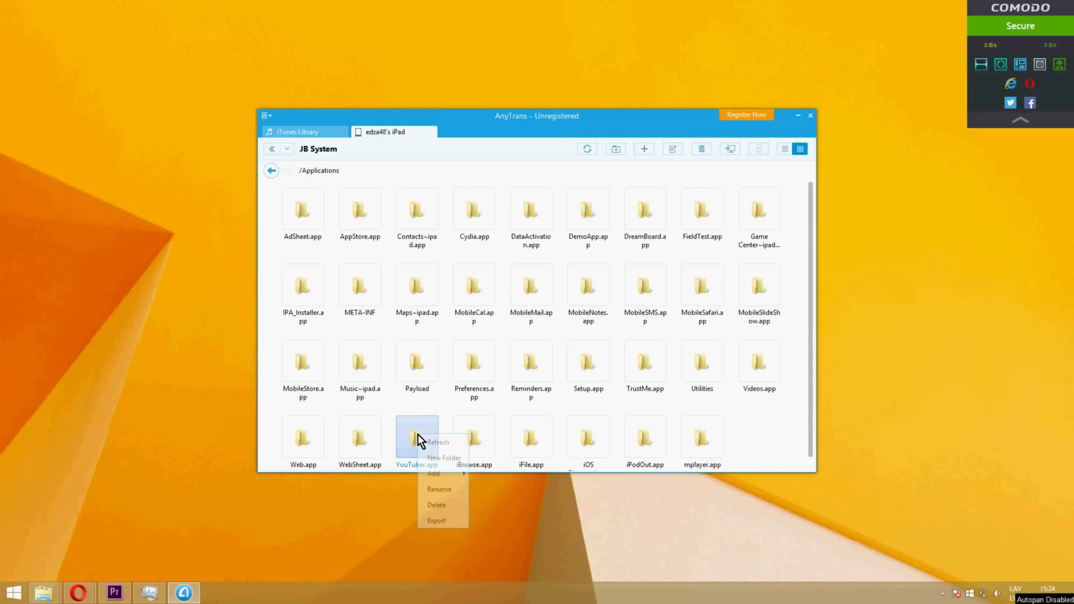